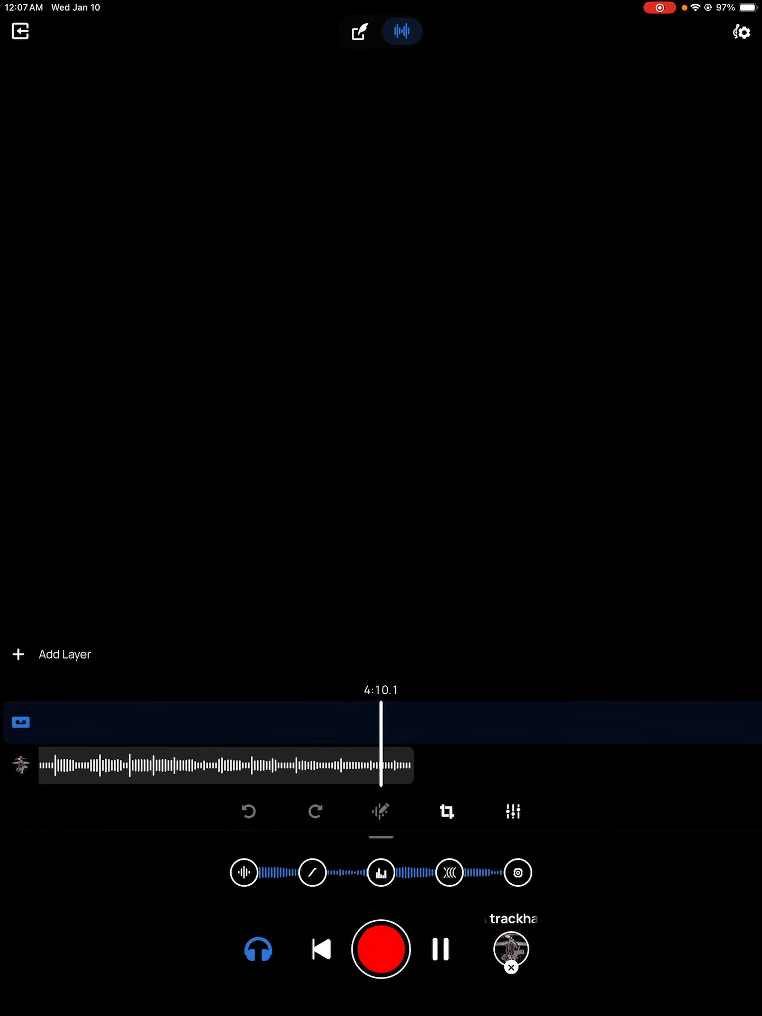
- Stop the beat playback and rewind the playhead to 0:00.0
{"action": "left_click", "coordinate": [319, 950]}
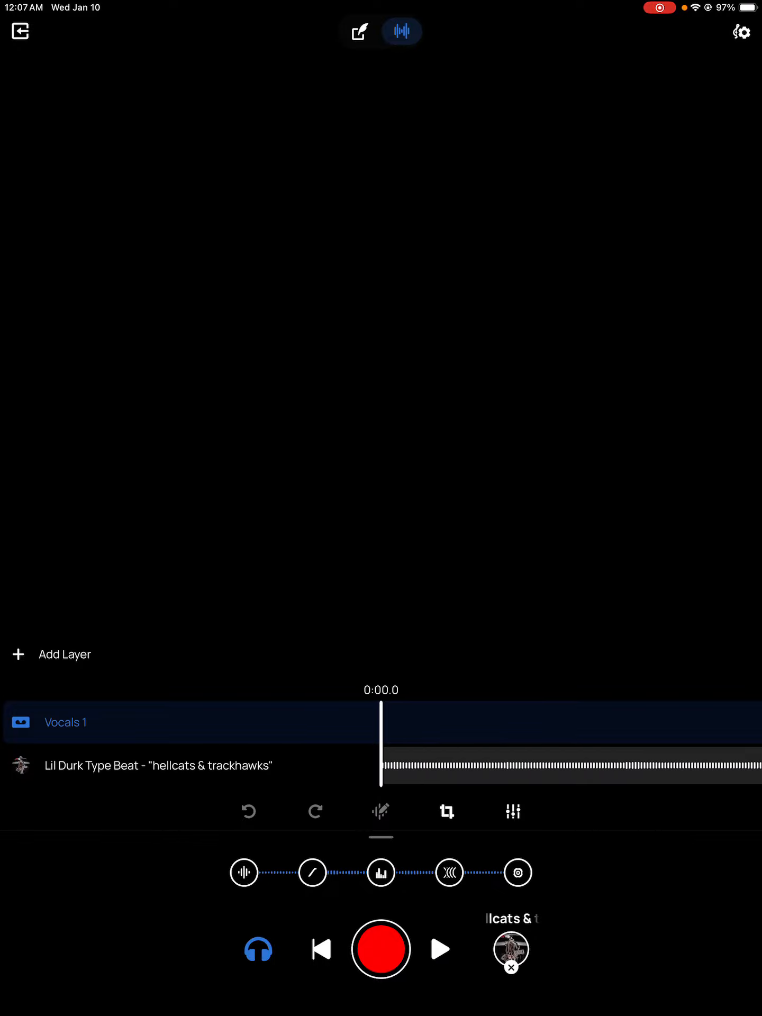